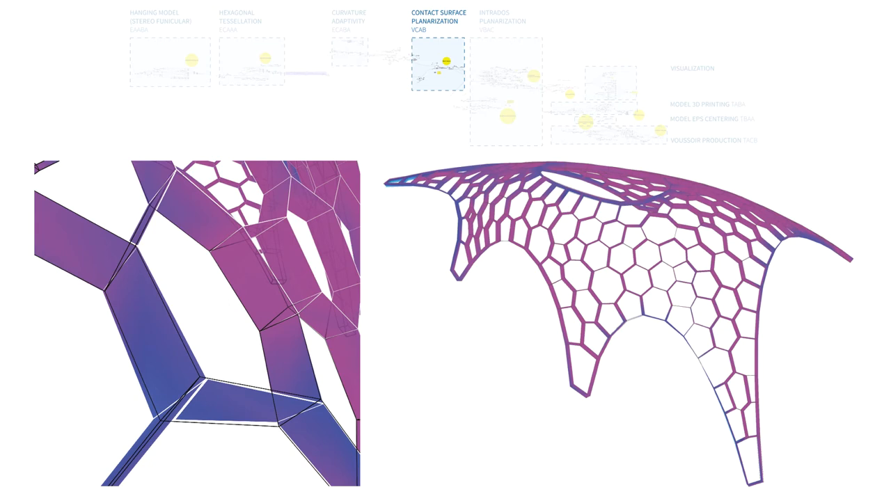
Step: Advance to the Intrados Planarization (VBAC) stage showing the tessellated hexagonal vault
left_click(506, 21)
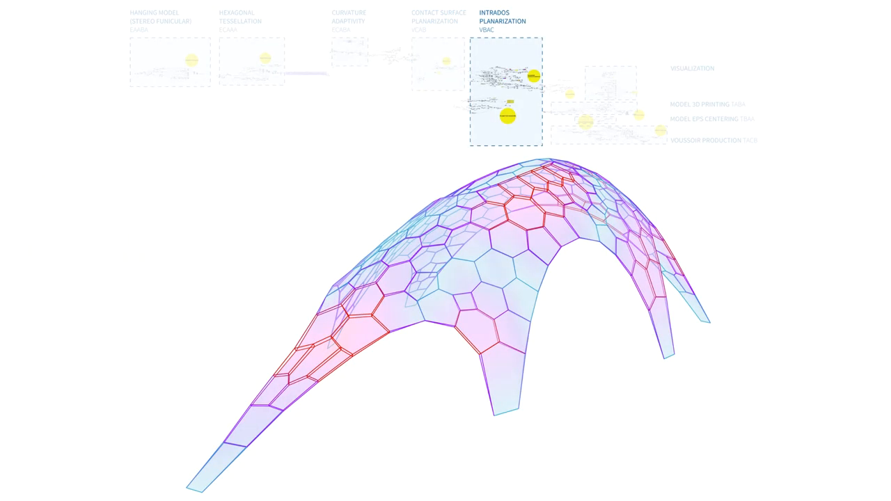